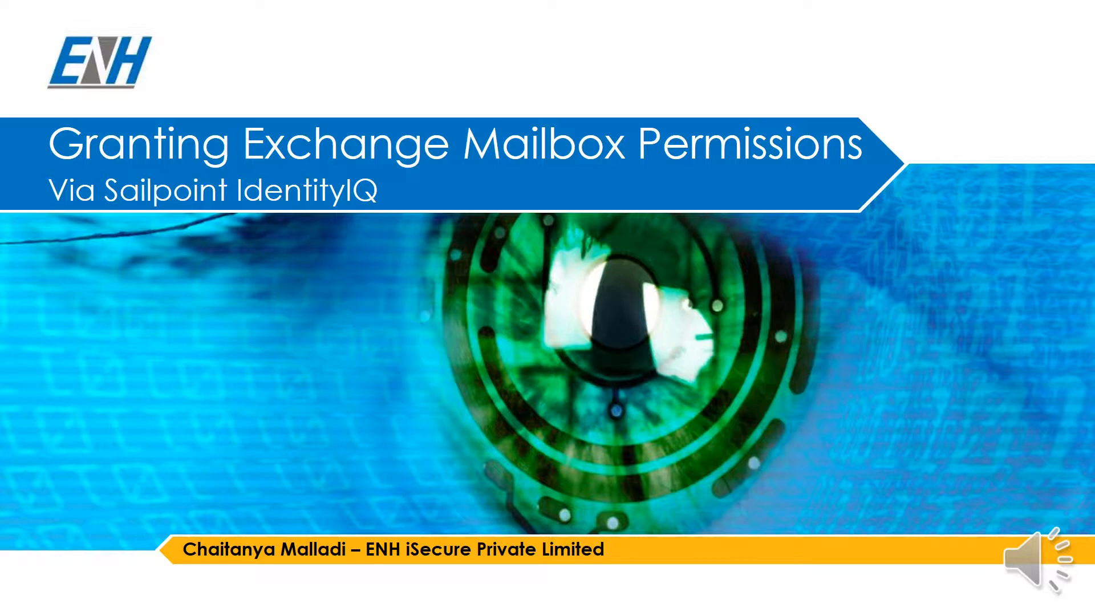
# Advance the slideshow past the title slide on granting Exchange mailbox permissions.
pyautogui.press('Right')
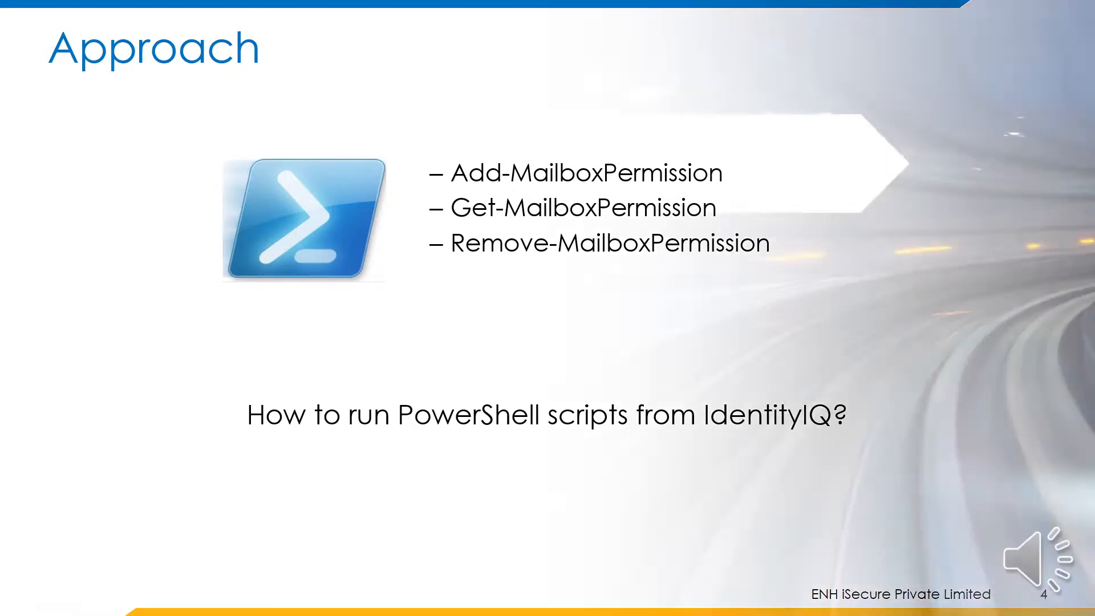
# Move from the Approach slide to the Native Rules section slide.
pyautogui.press('Right')
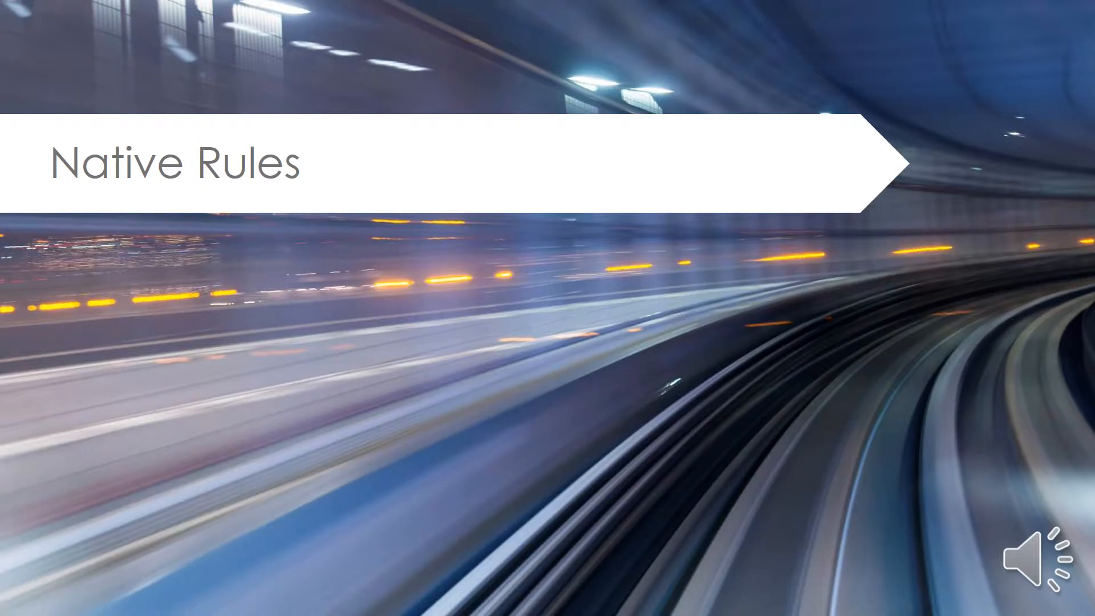
# Advance through the Before/After scripts diagram to the Configuration parameters slide.
pyautogui.press('Right')
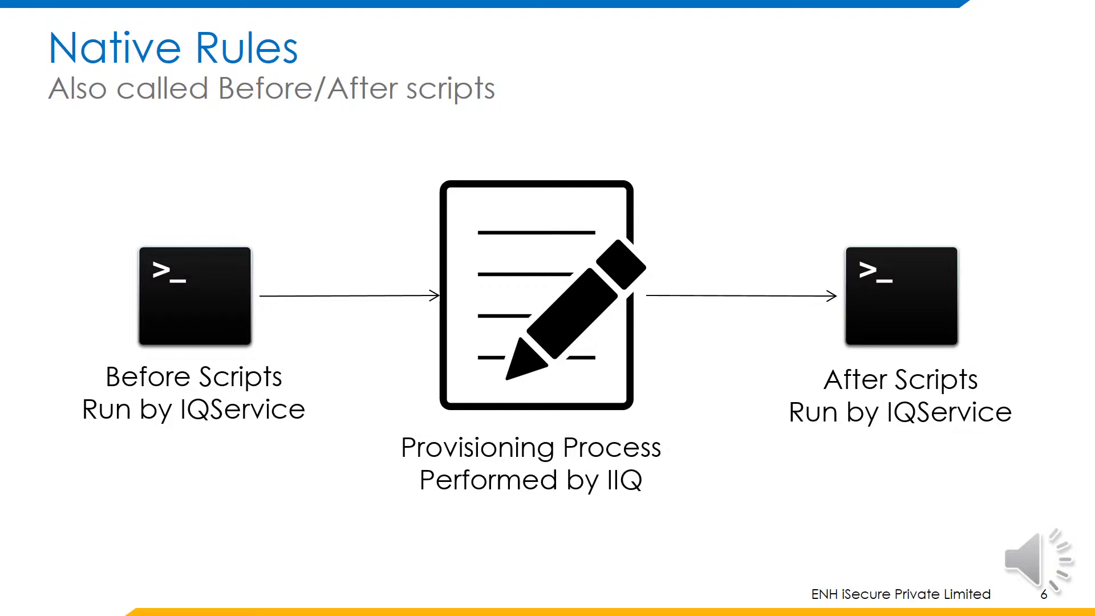
pyautogui.press('Right')
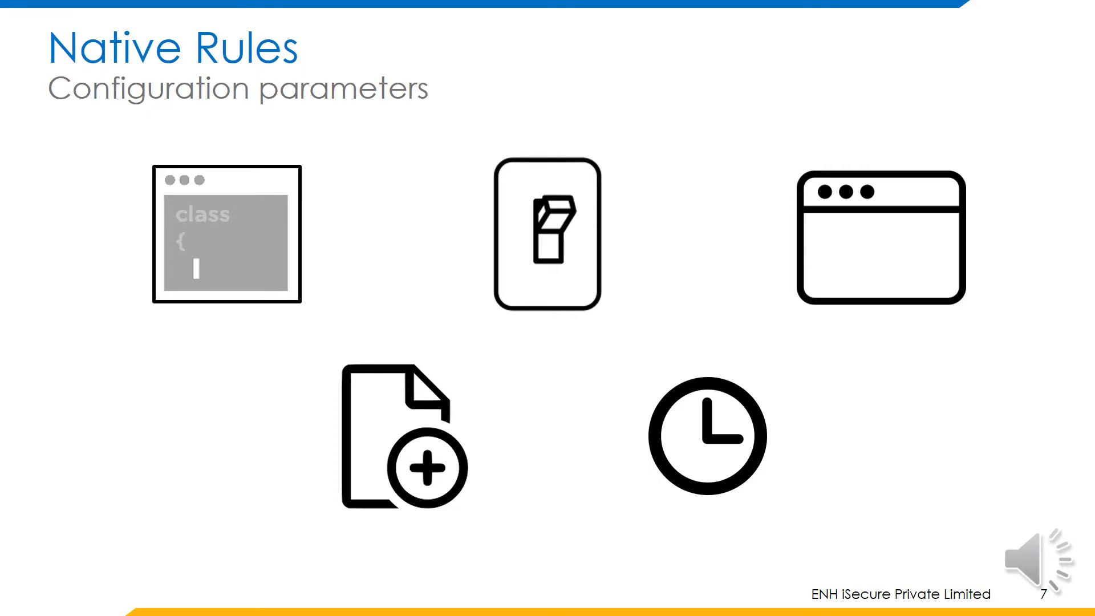
# Advance from Configuration parameters to the Native Rules Inputs slide.
pyautogui.press('Right')
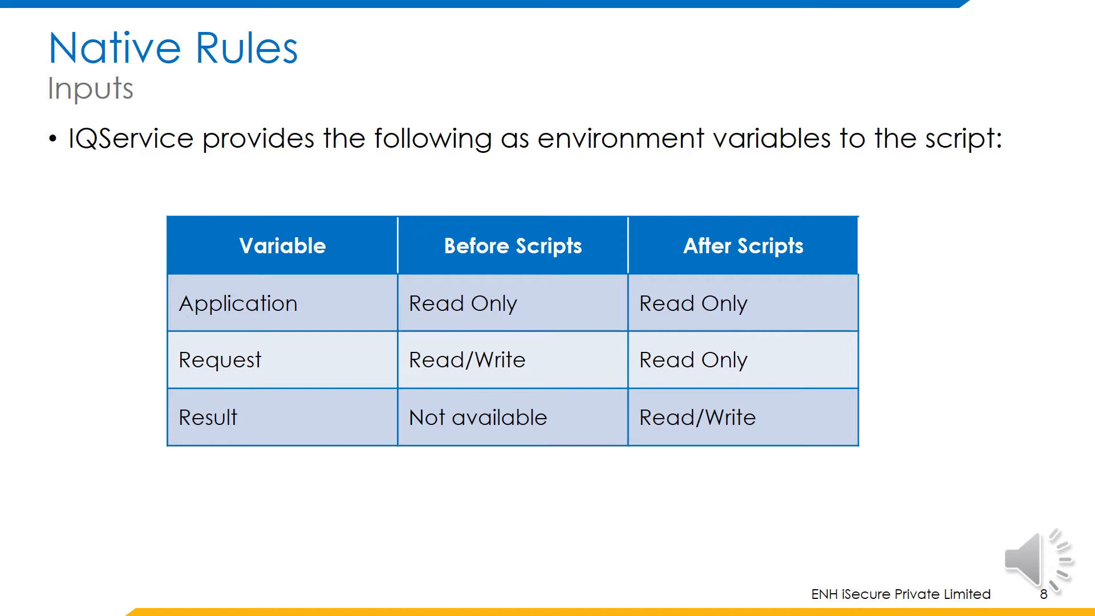
pyautogui.press('Right')
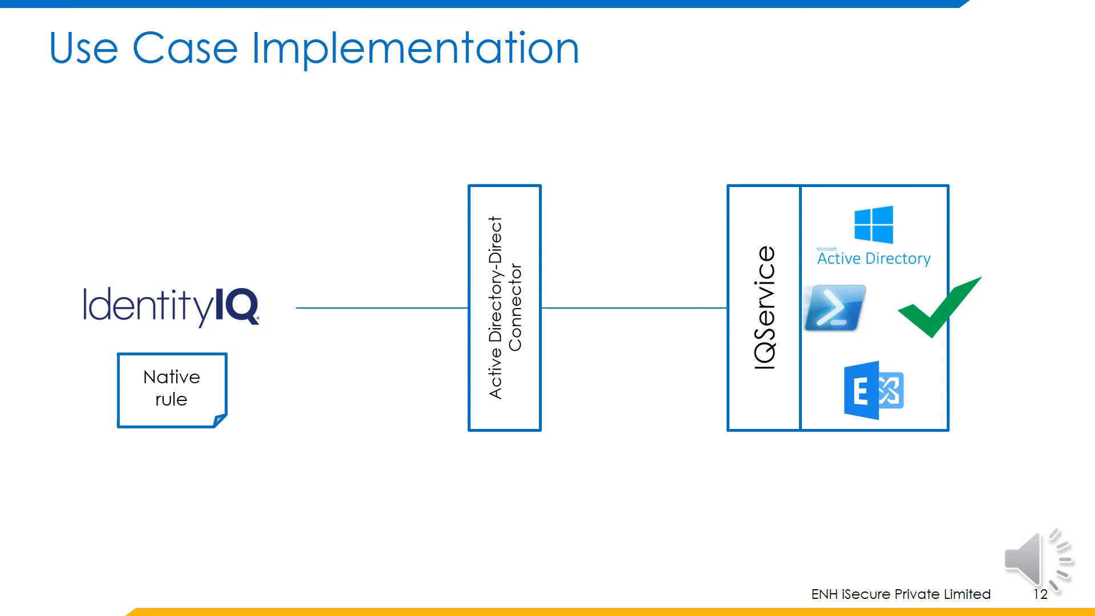
# Advance from the Use Case Implementation diagram to closing slide 13.
pyautogui.press('Right')
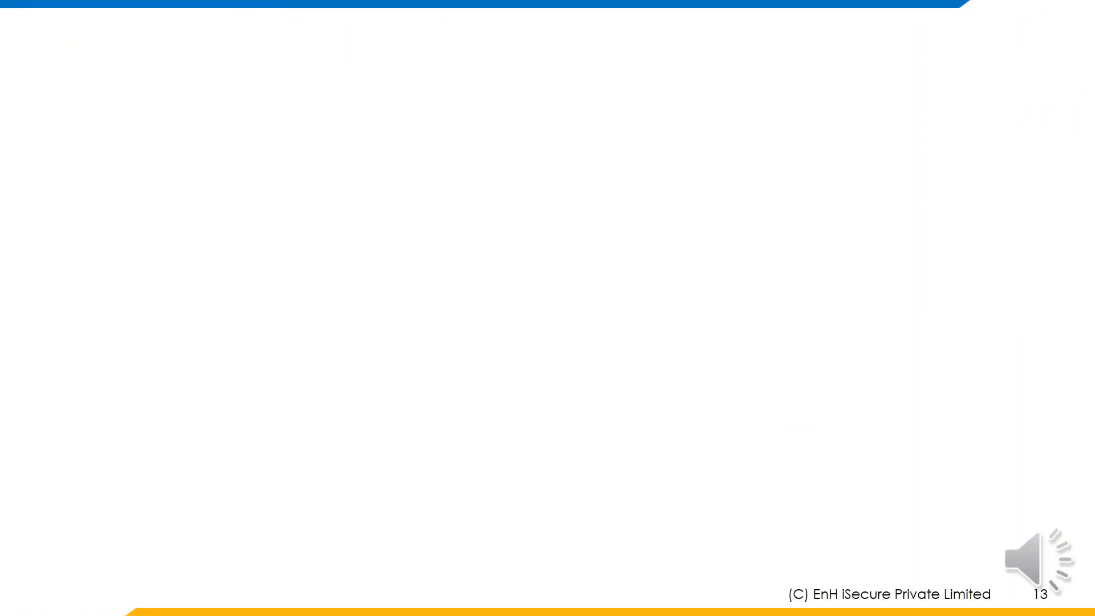